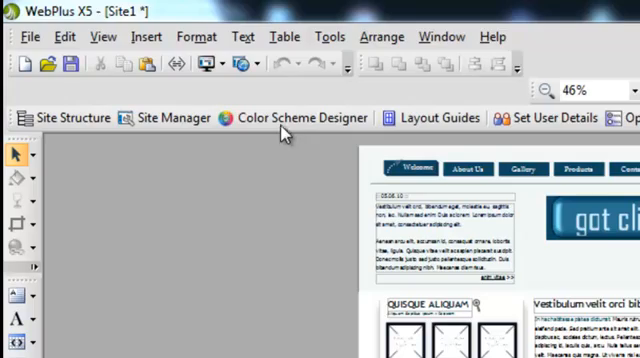
Launch the Color Scheme Designer from the toolbar to show the site's scheme colours
{"action": "left_click", "coordinate": [296, 116]}
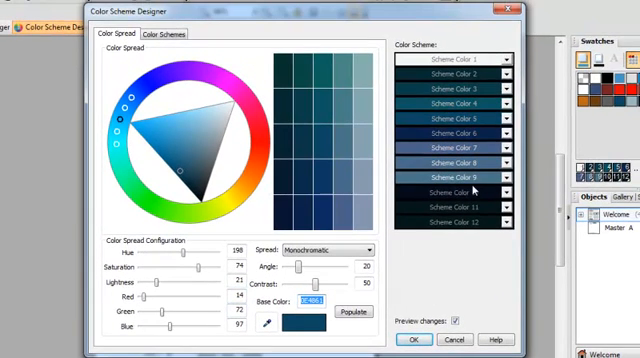
{"action": "mouse_move", "coordinate": [262, 324]}
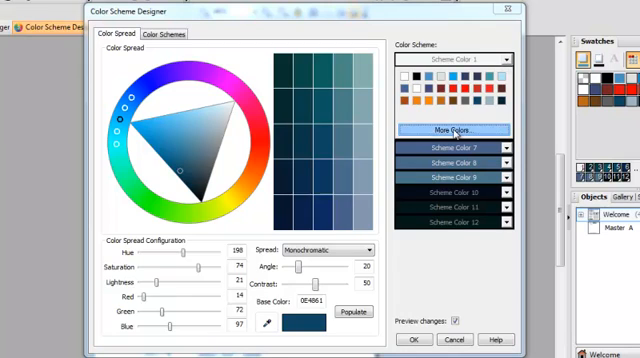
{"action": "left_click", "coordinate": [460, 128]}
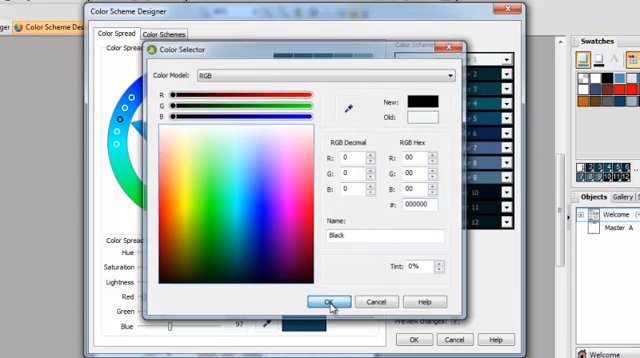
{"action": "left_click", "coordinate": [328, 300]}
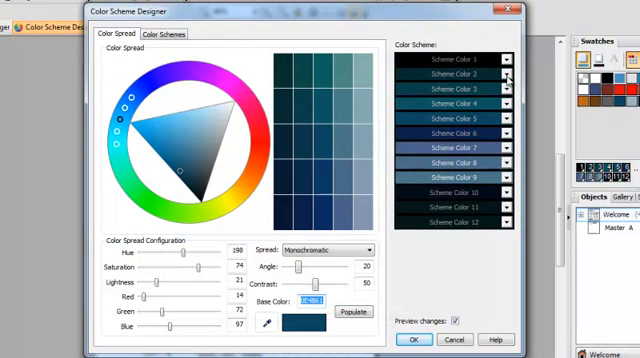
{"action": "left_click", "coordinate": [510, 74]}
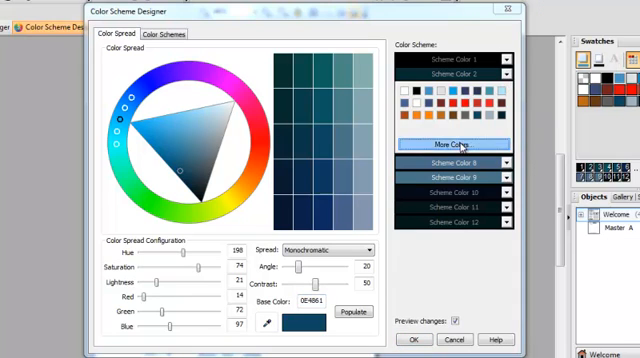
Change Scheme Color 5 to red via More Colors using its RGB hex code
{"action": "left_click", "coordinate": [460, 144]}
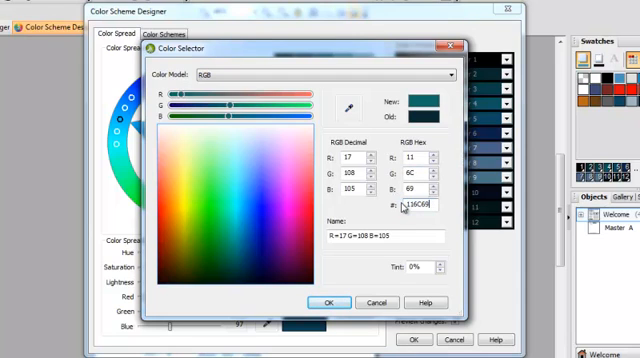
{"action": "left_click", "coordinate": [328, 302]}
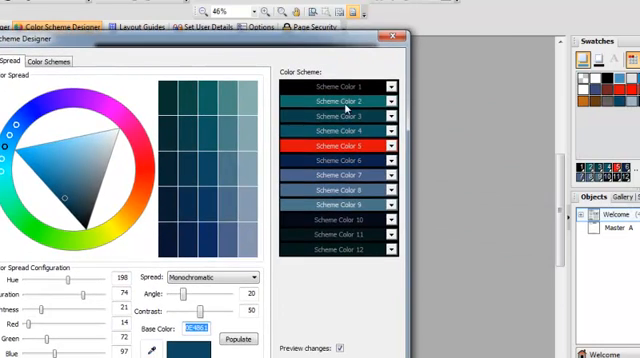
Replace the red Scheme Color 5 with a deep blue-teal shade from a hex code
{"action": "left_click", "coordinate": [392, 148]}
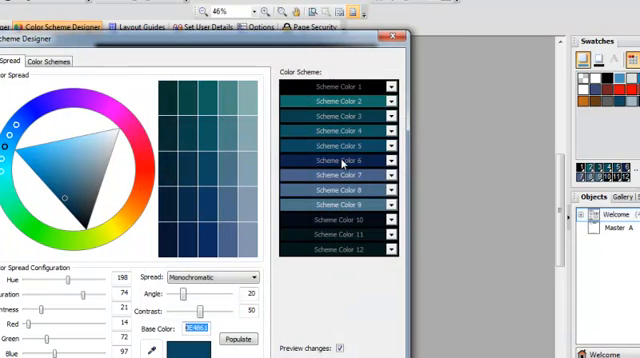
{"action": "mouse_move", "coordinate": [384, 162]}
{"action": "type", "text": "156487"}
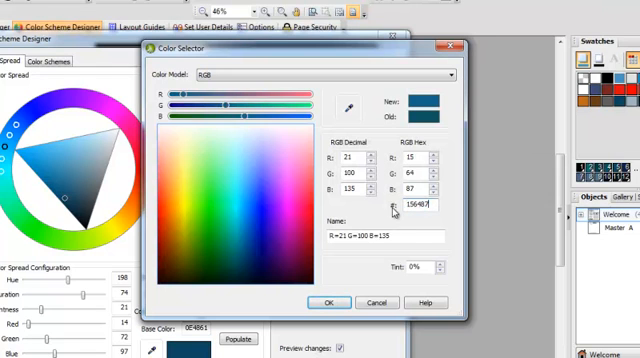
{"action": "left_click", "coordinate": [328, 302]}
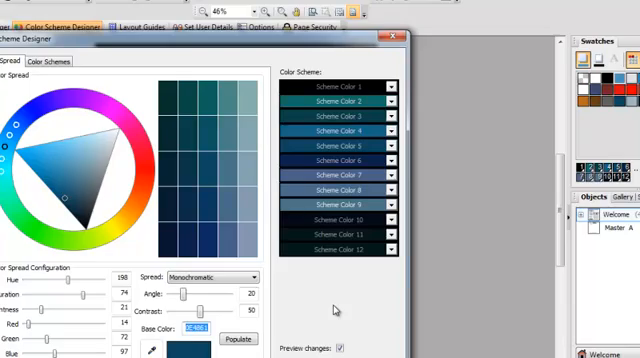